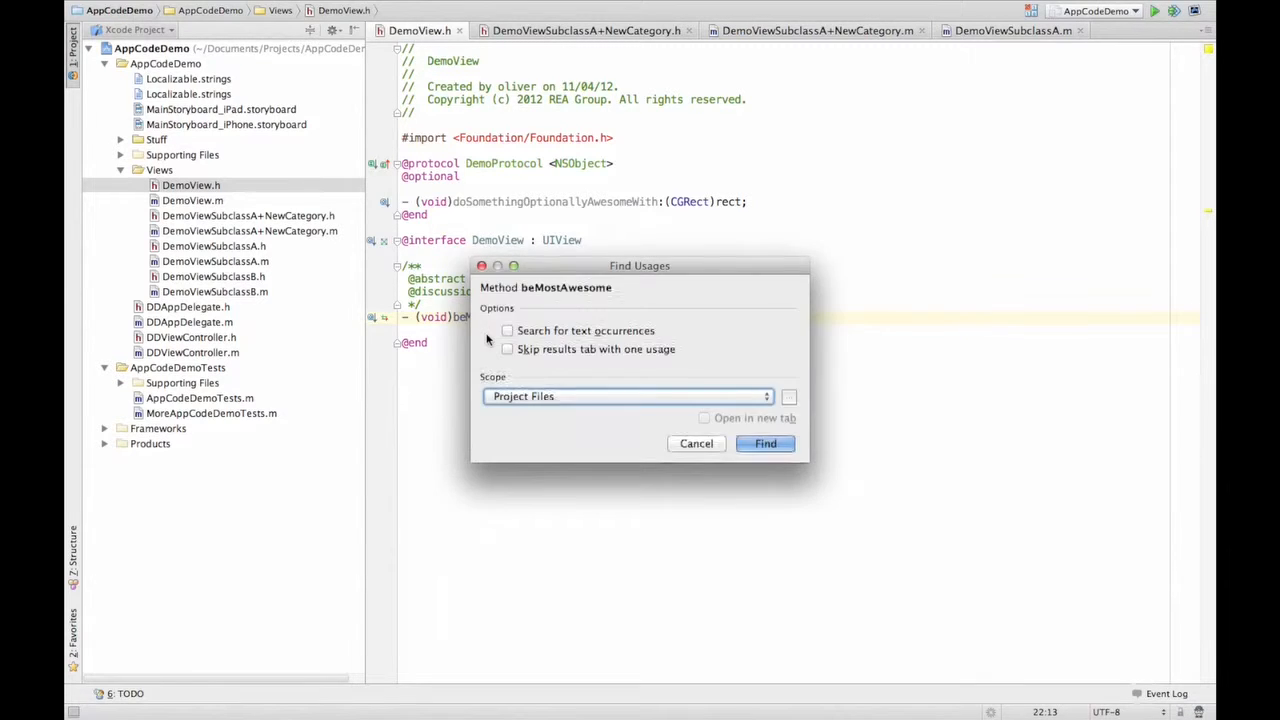
List all Project Files usages of beMostAwesome, showing one call in DemoViewSubclassA.m
{"action": "left_click", "coordinate": [764, 444]}
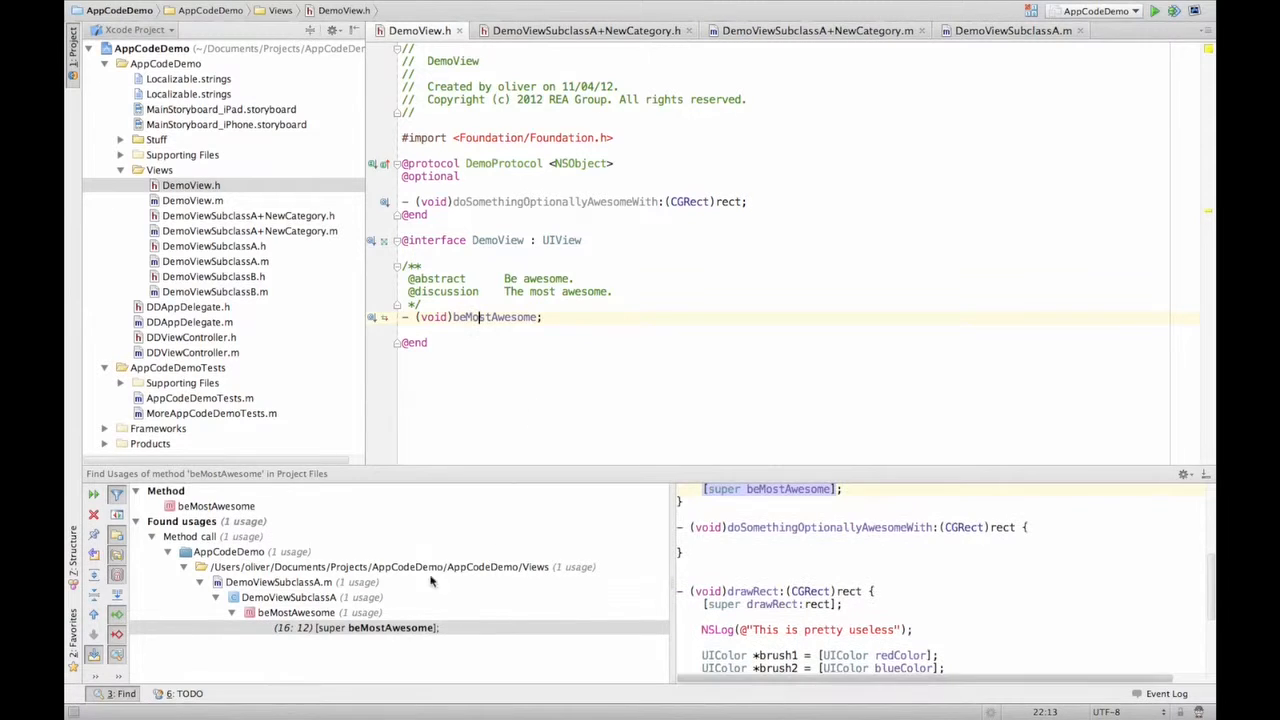